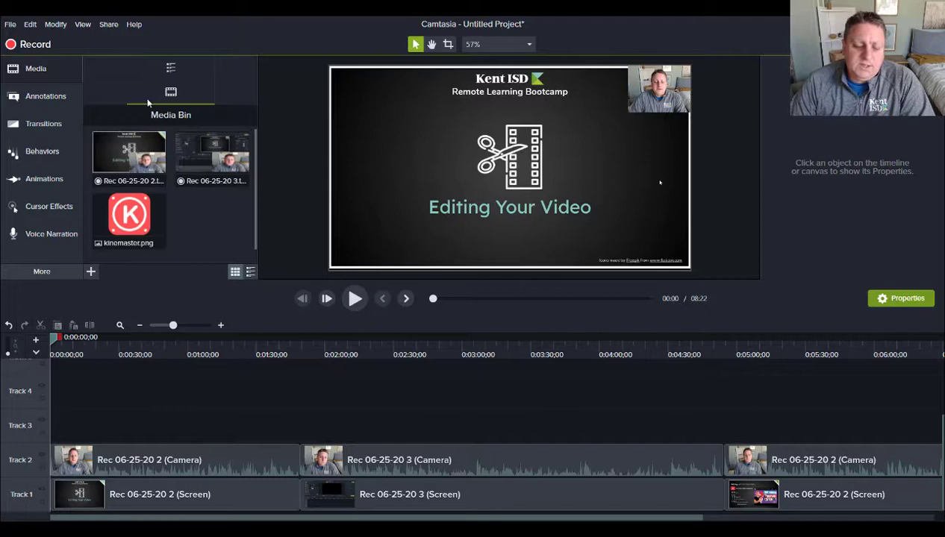
{"action": "mouse_move", "coordinate": [598, 241]}
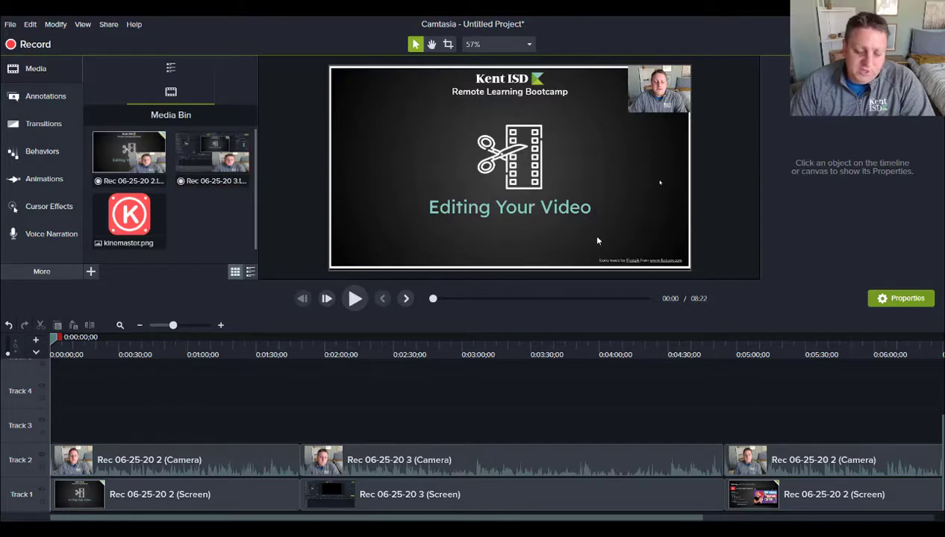
{"action": "mouse_move", "coordinate": [566, 194]}
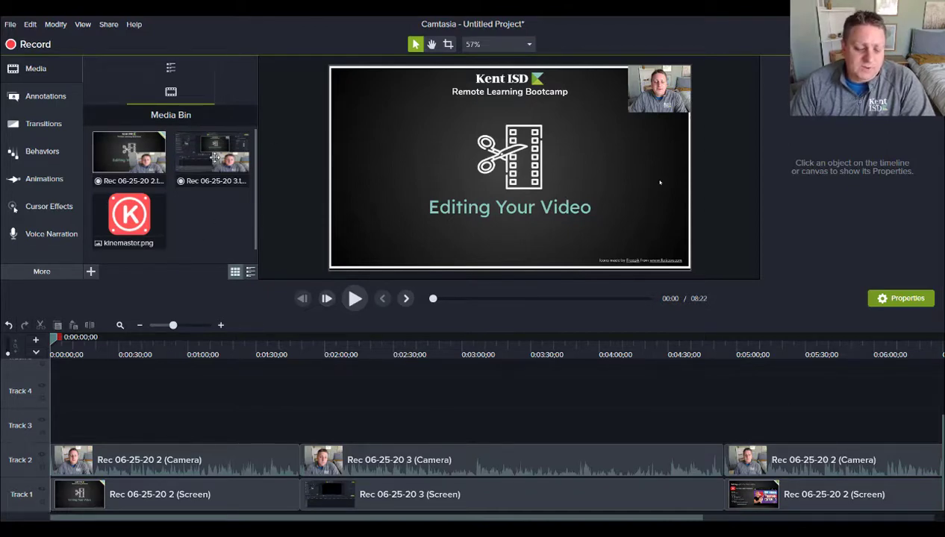
Step: Split the camera and screen clips at about 1:05, then park the playhead at 1:22 for the second split
{"action": "left_click", "coordinate": [129, 217]}
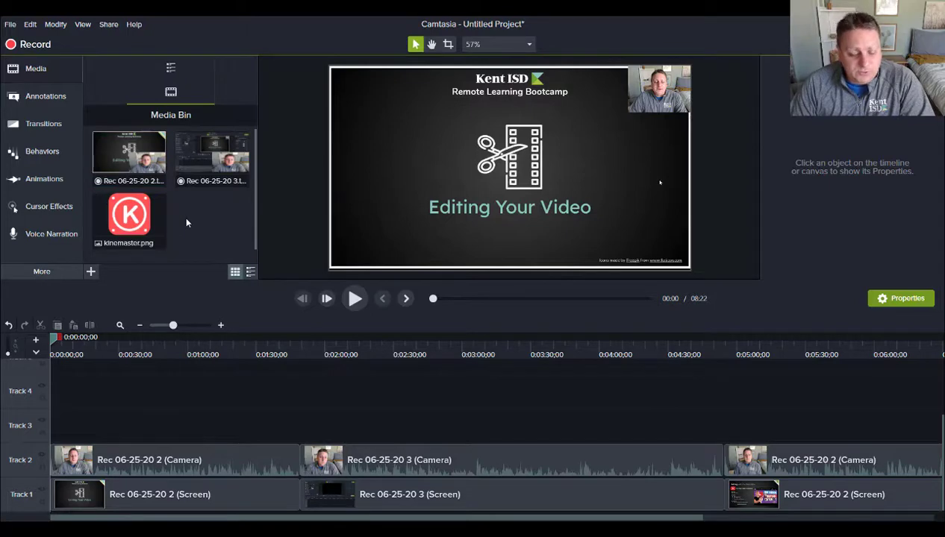
{"action": "mouse_move", "coordinate": [212, 153]}
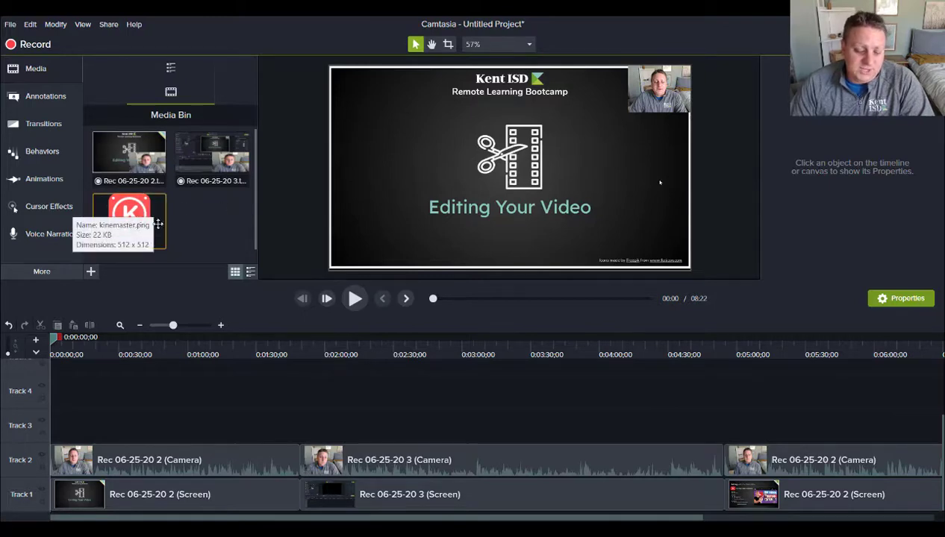
{"action": "mouse_move", "coordinate": [212, 230]}
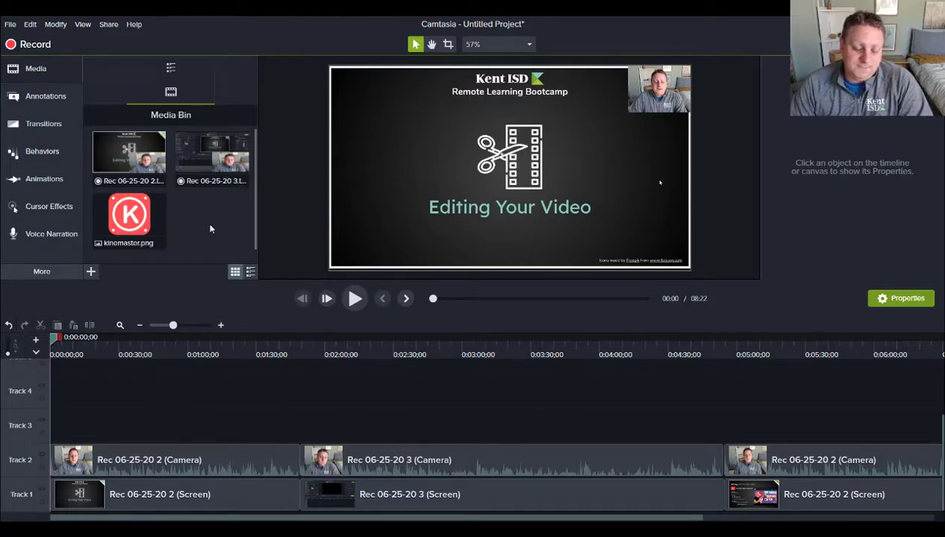
{"action": "left_click", "coordinate": [129, 216]}
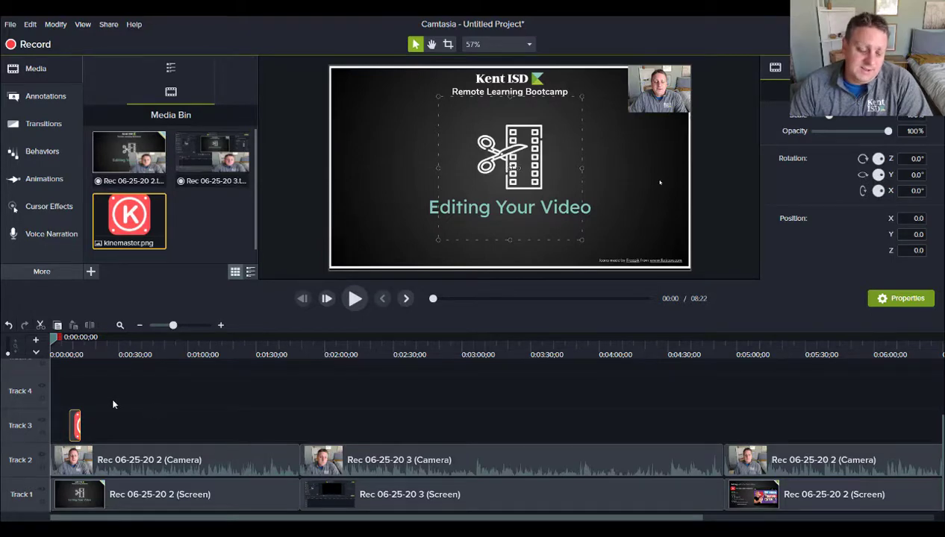
{"action": "mouse_move", "coordinate": [74, 421]}
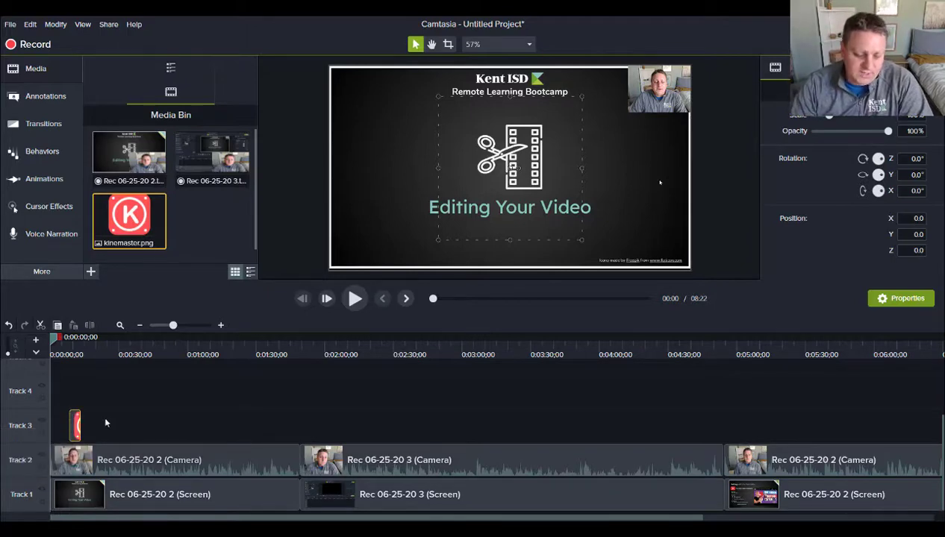
{"action": "mouse_move", "coordinate": [54, 346]}
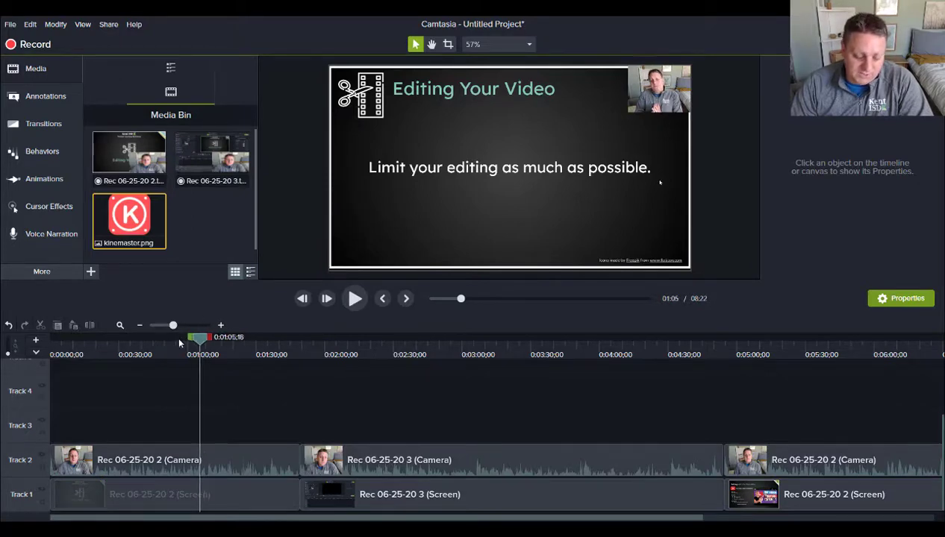
{"action": "left_click_drag", "start_coordinate": [200, 338], "coordinate": [164, 338]}
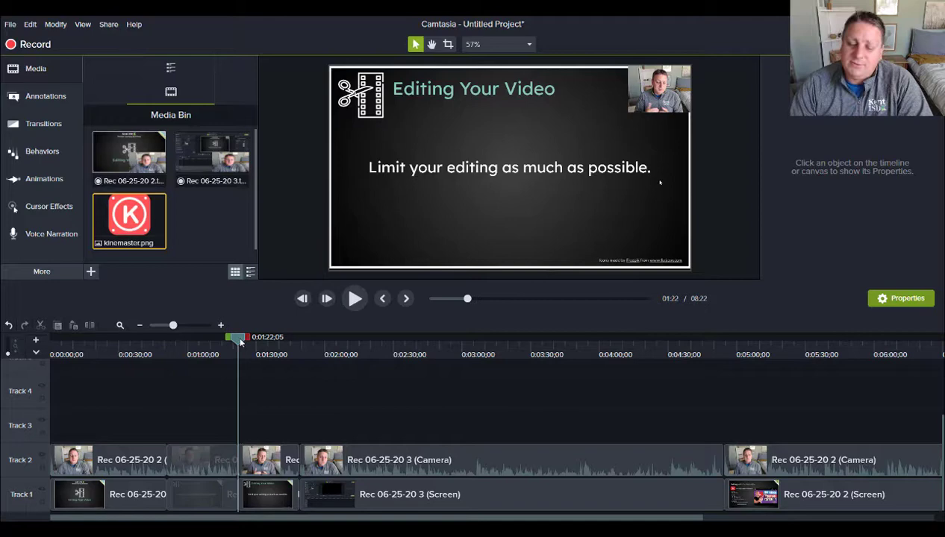
{"action": "mouse_move", "coordinate": [203, 418]}
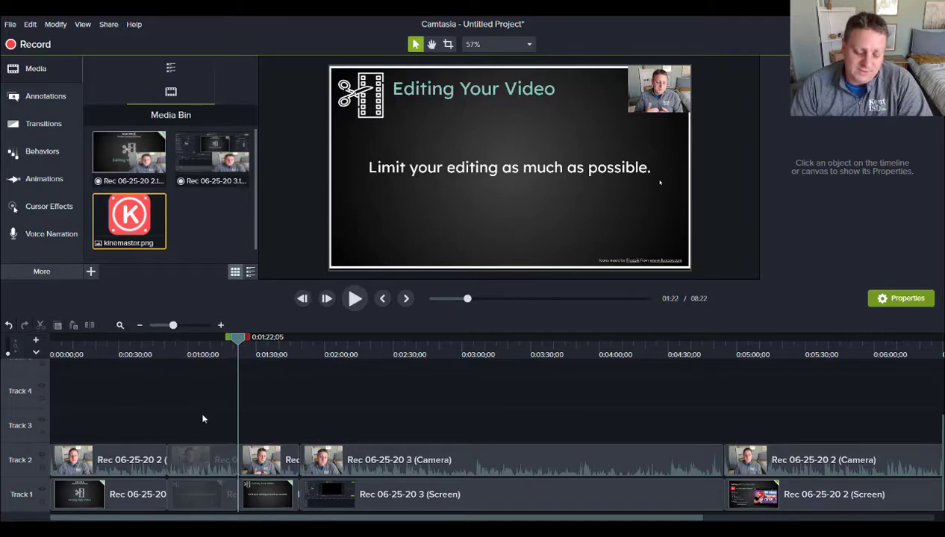
Step: Delete the middle chunk between about 1:05 and 1:22 from both tracks
{"action": "left_click", "coordinate": [201, 494]}
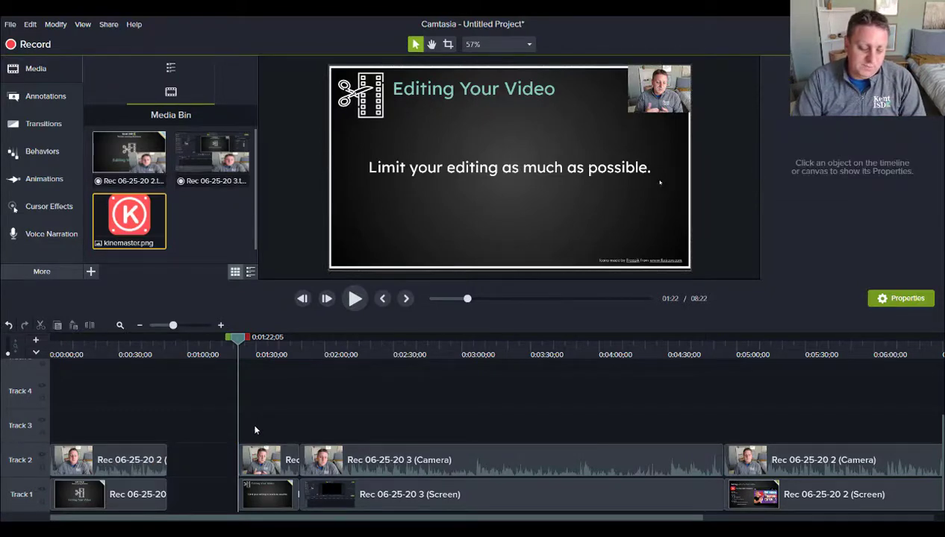
Step: Slide the later camera and screen clips left to close the gap at about 1:05
{"action": "left_click", "coordinate": [269, 460]}
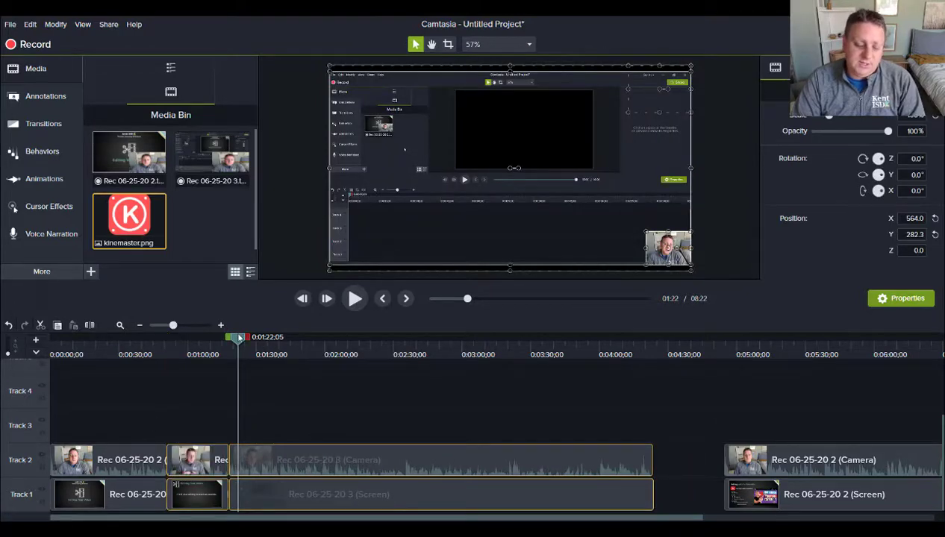
{"action": "mouse_move", "coordinate": [185, 388]}
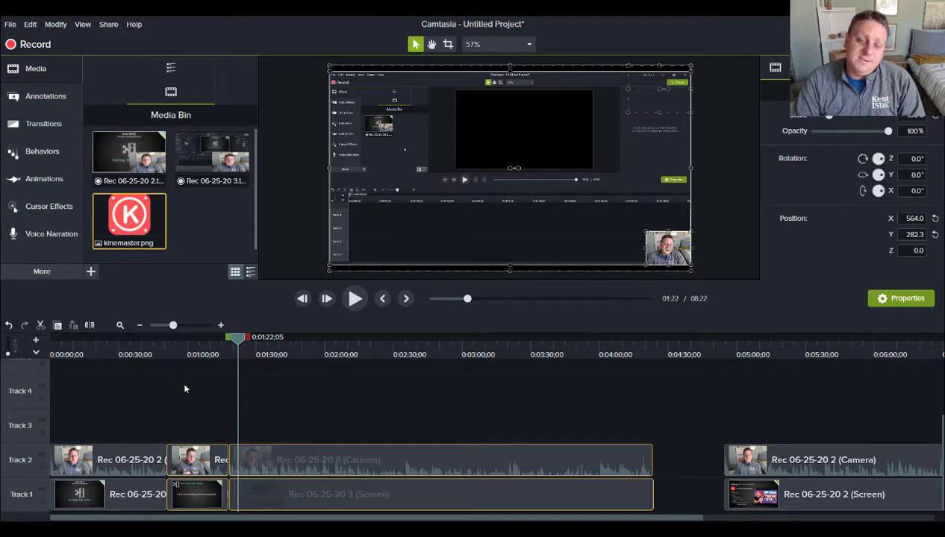
{"action": "mouse_move", "coordinate": [389, 412]}
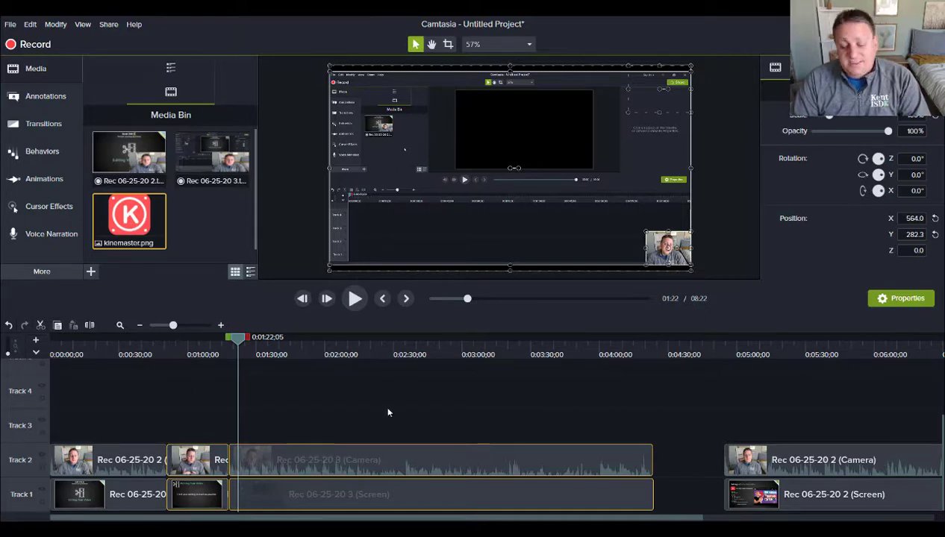
{"action": "mouse_move", "coordinate": [390, 364]}
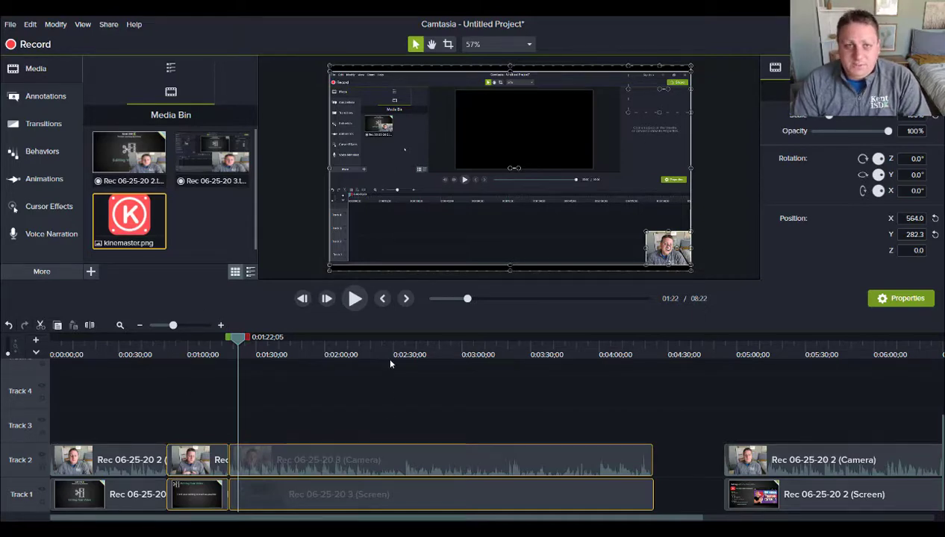